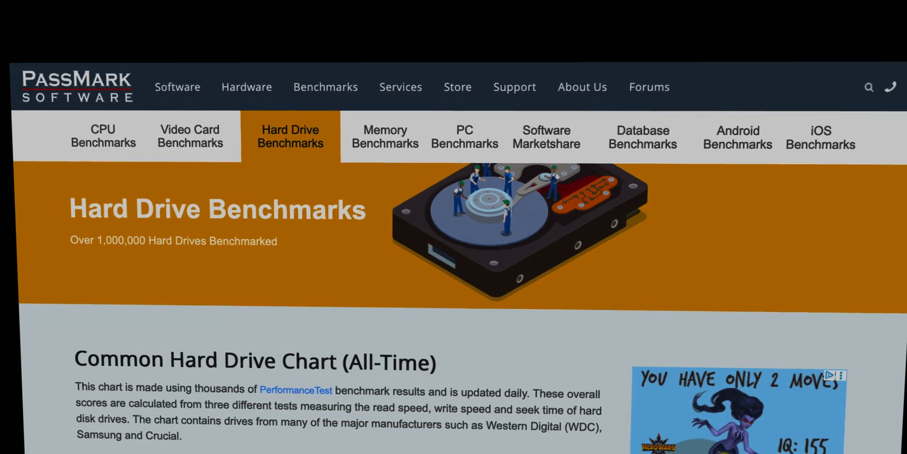
scroll(down, 3)
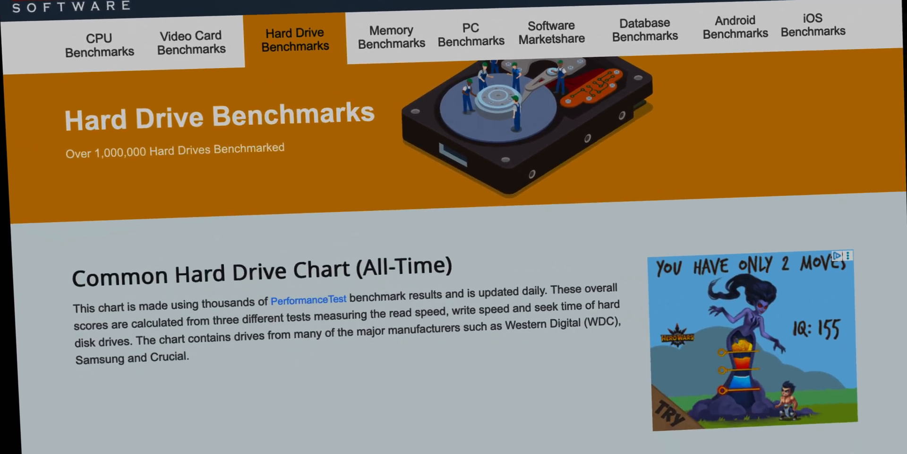
scroll(down, 3)
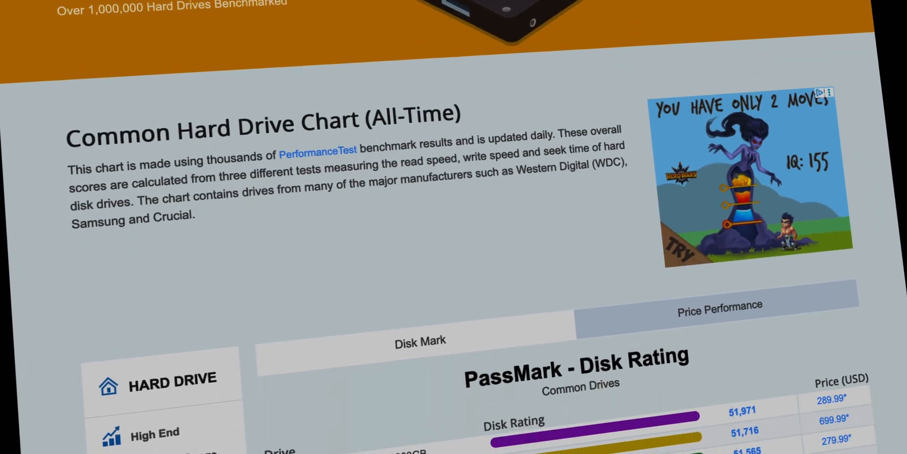
scroll(down, 3)
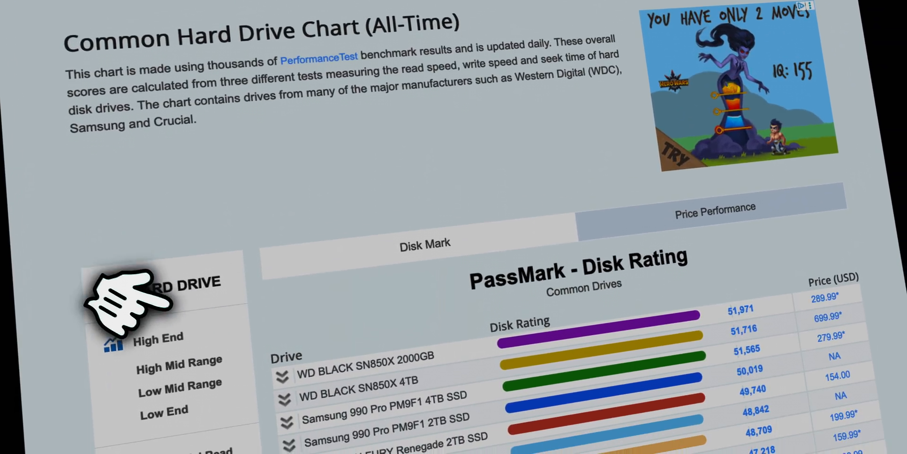